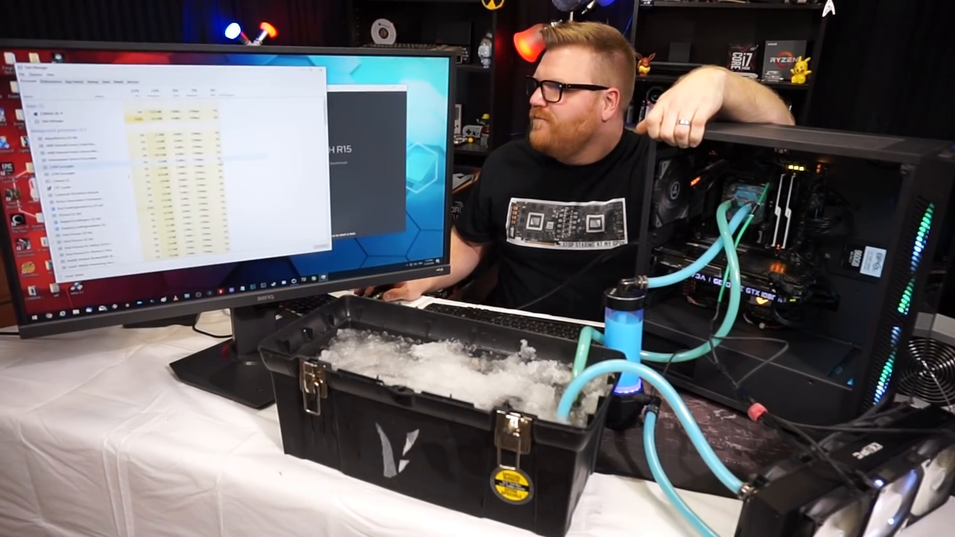
- Bring up the context menu with Set priority choices for the Cinebench process in the Details list
right_click(61, 119)
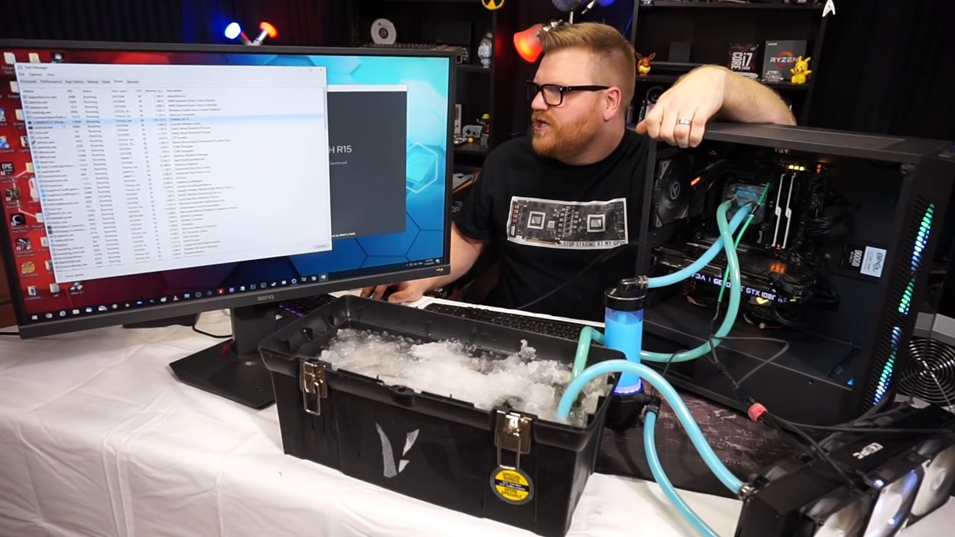
right_click(58, 126)
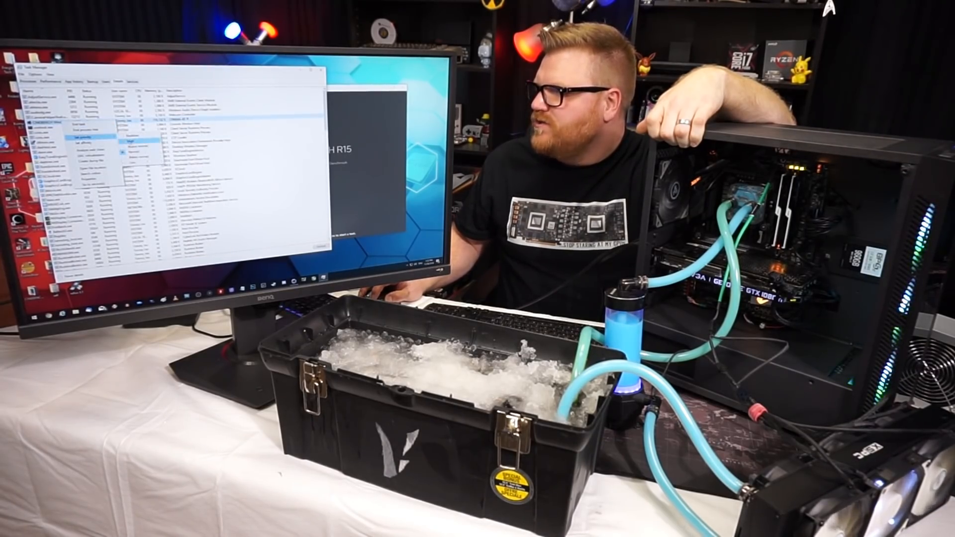